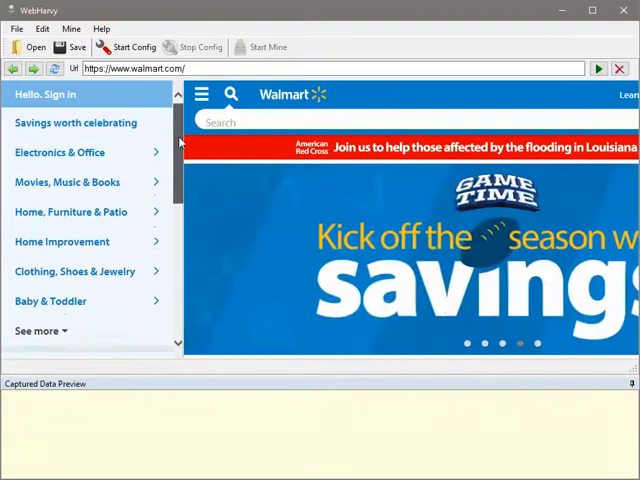
pyautogui.moveTo(60, 152)
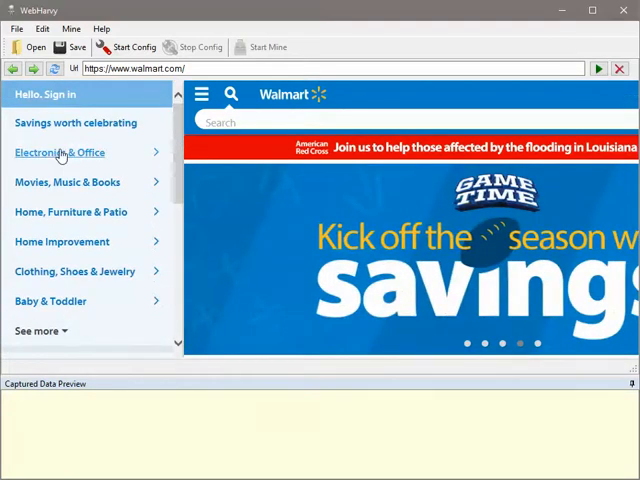
pyautogui.moveTo(84, 160)
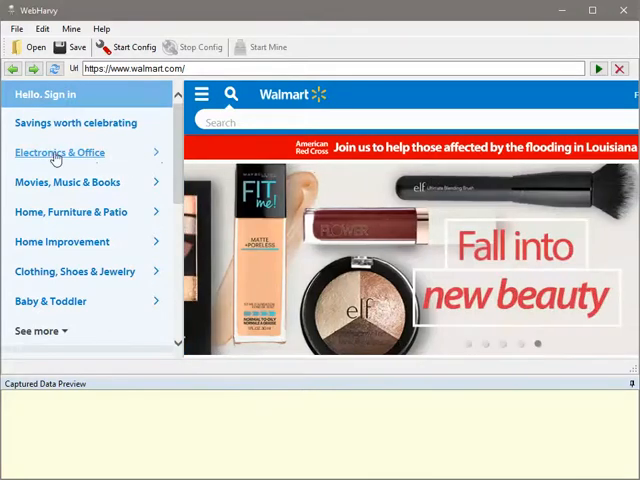
pyautogui.moveTo(78, 160)
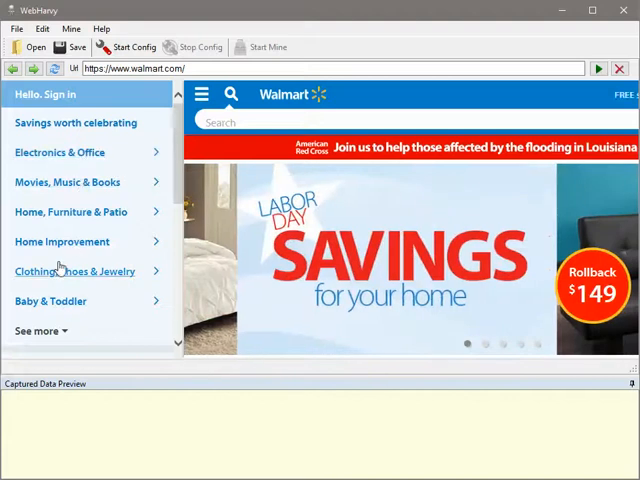
pyautogui.moveTo(48, 220)
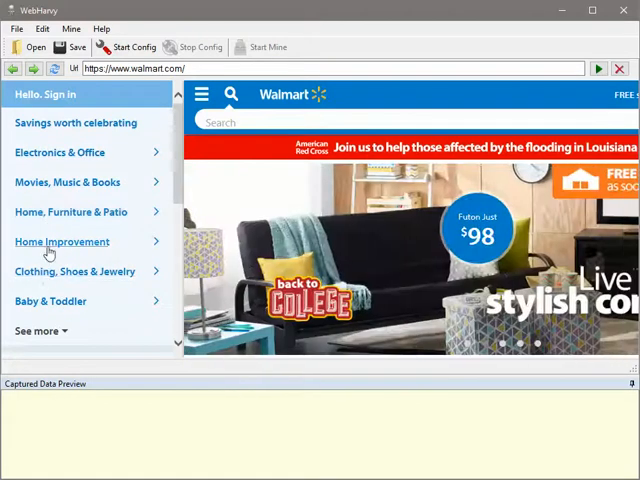
pyautogui.moveTo(56, 156)
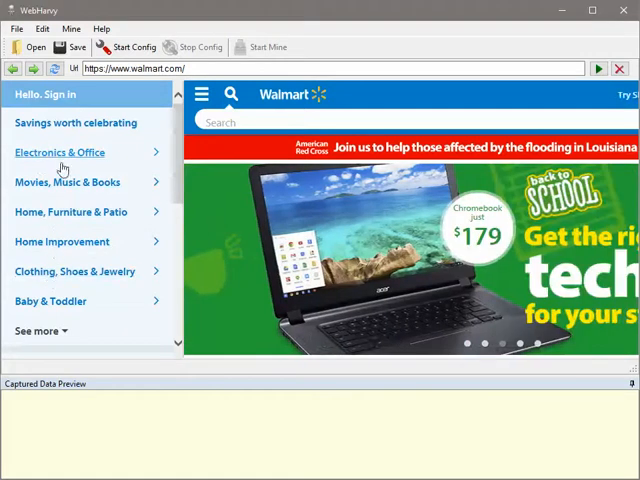
# Step: Load Walmart's Electronics category page and scroll to its Shop by Category subcategory list
pyautogui.click(60, 152)
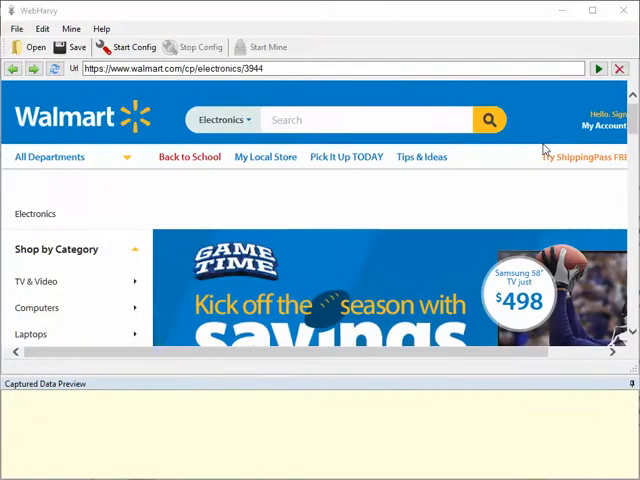
pyautogui.scroll(-3)
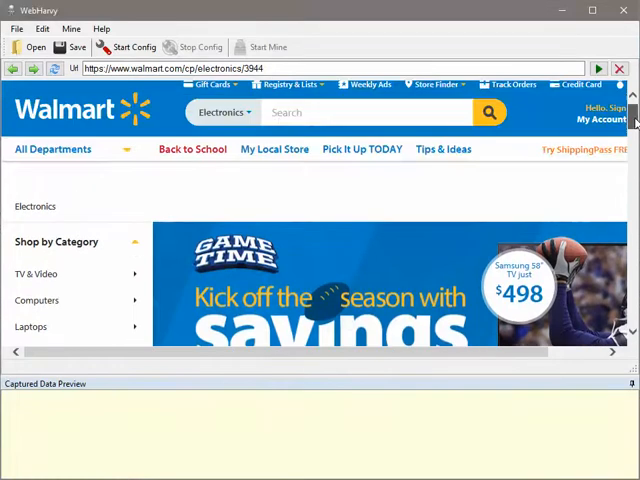
pyautogui.scroll(-3)
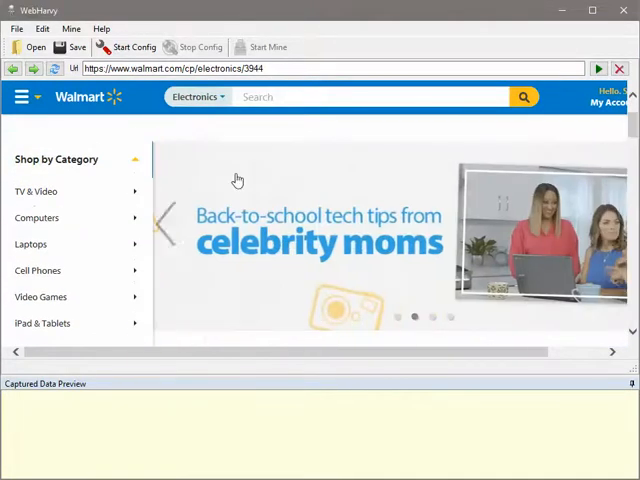
pyautogui.moveTo(36, 216)
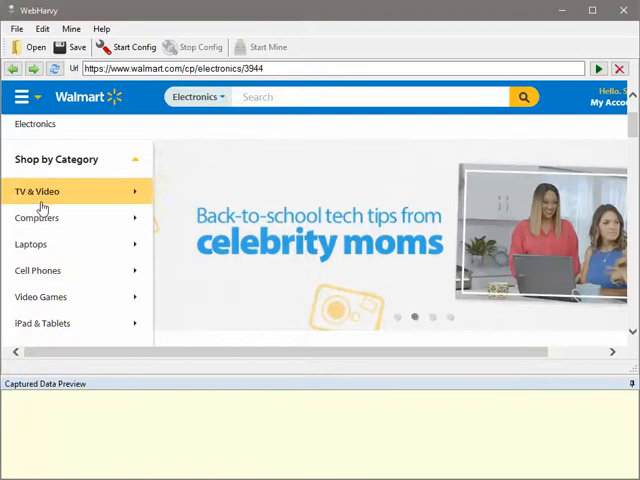
# Step: In Advanced Miner Options set the minimum number of items required in a list to 2 and confirm
pyautogui.click(44, 28)
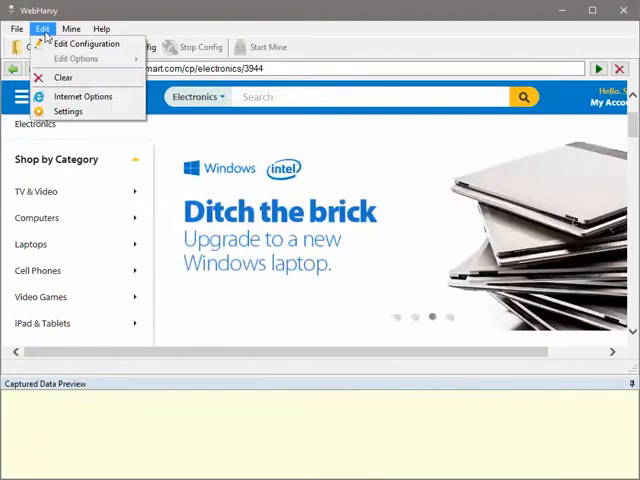
pyautogui.moveTo(72, 112)
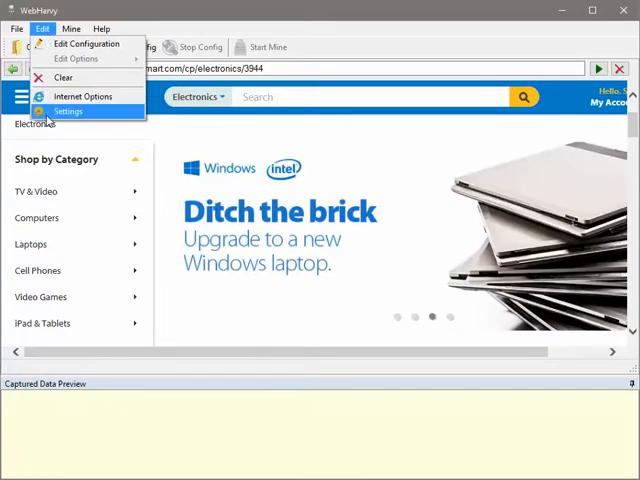
pyautogui.click(64, 112)
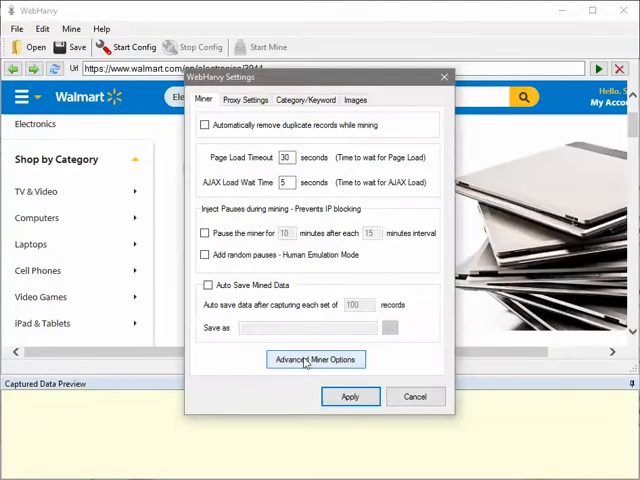
pyautogui.click(316, 360)
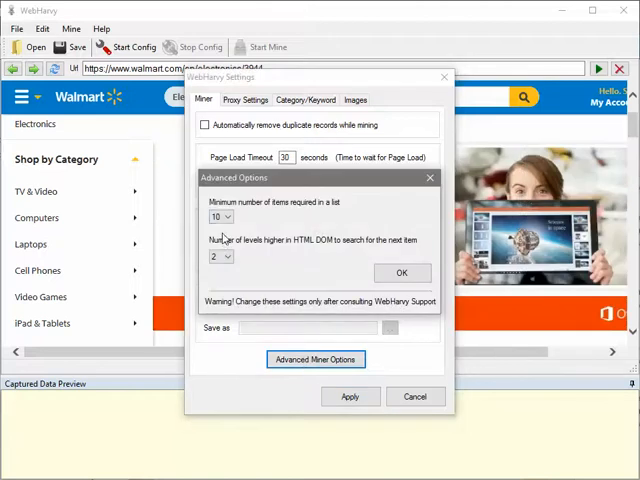
pyautogui.click(228, 216)
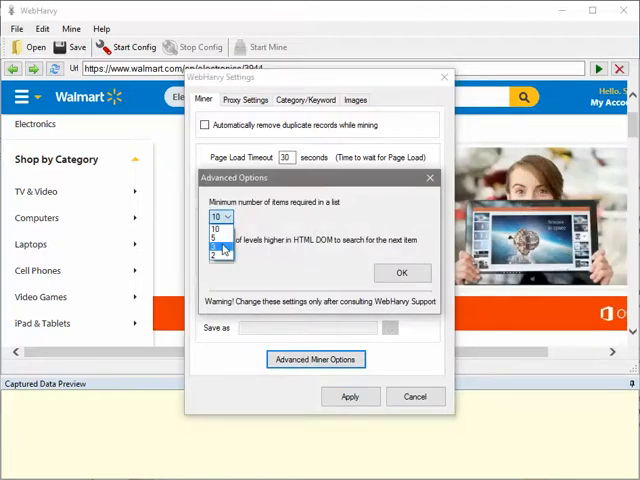
pyautogui.click(214, 244)
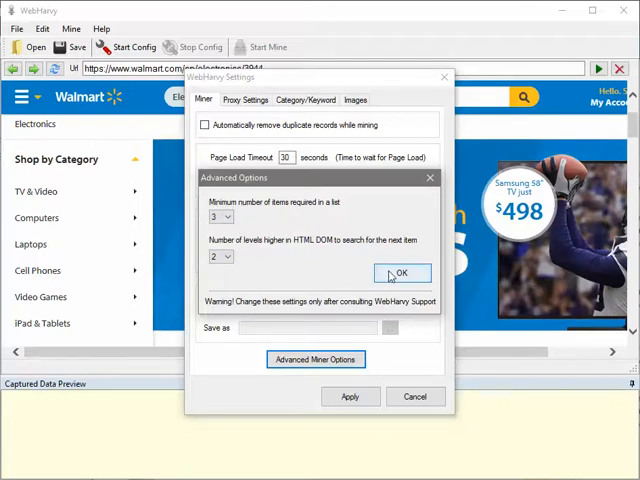
pyautogui.click(402, 272)
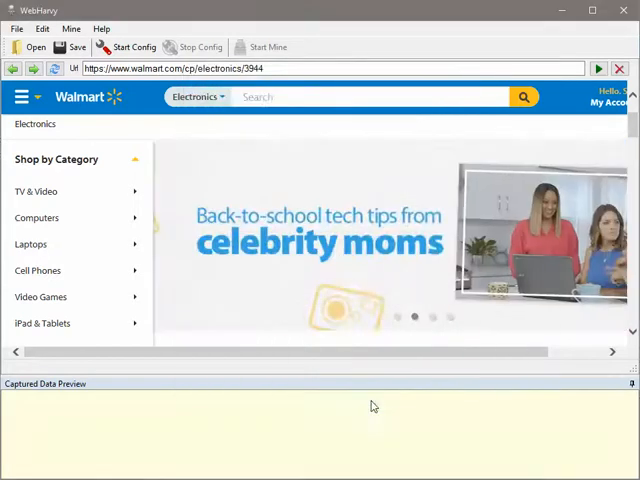
pyautogui.moveTo(136, 48)
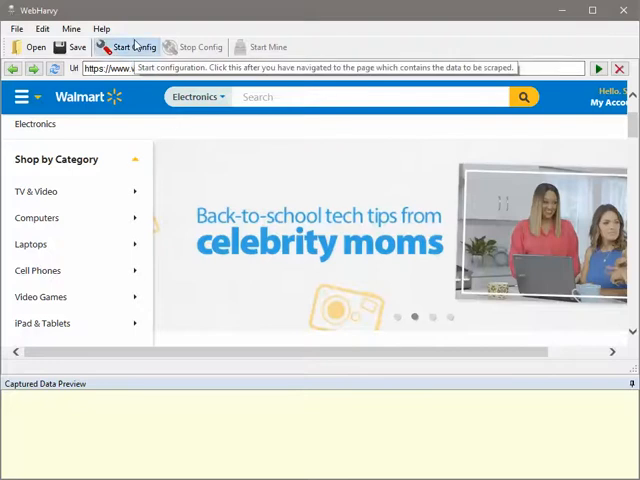
# Step: Start configuration mode to begin selecting data on the Electronics page
pyautogui.click(132, 48)
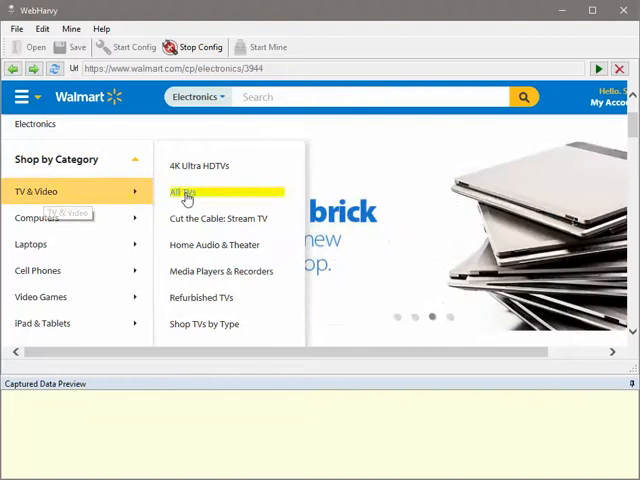
pyautogui.moveTo(196, 168)
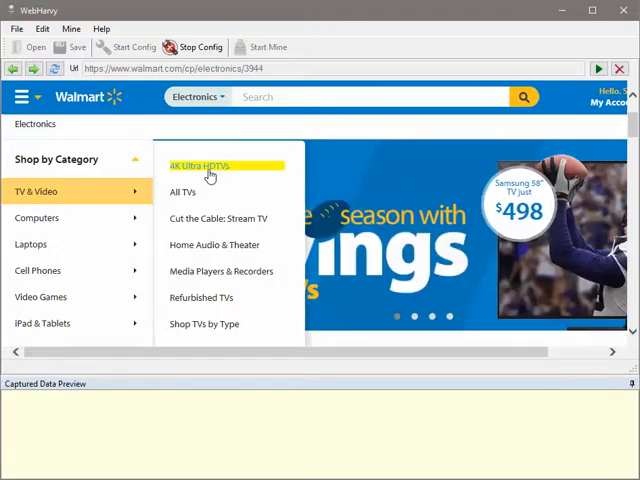
# Step: Capture the subcategory links' target URLs as a field named 'URL' and generate the complete preview
pyautogui.click(210, 166)
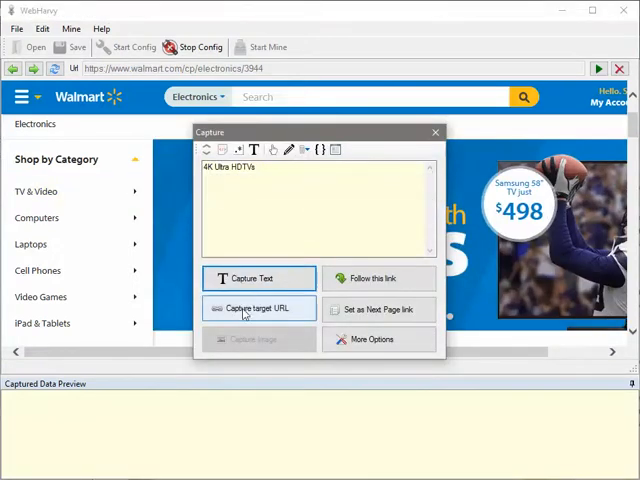
pyautogui.click(258, 308)
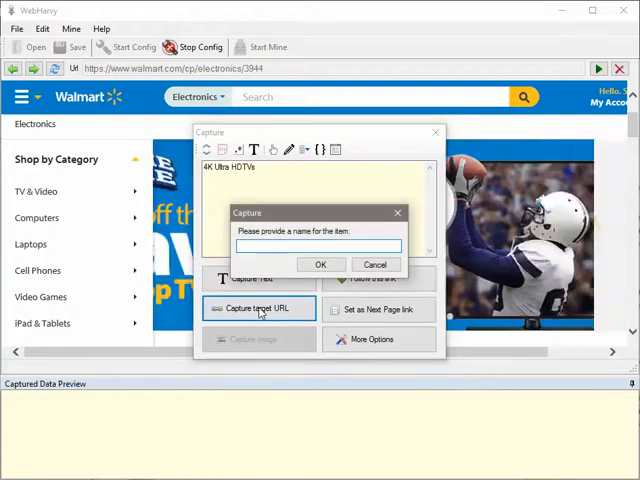
pyautogui.write('URL')
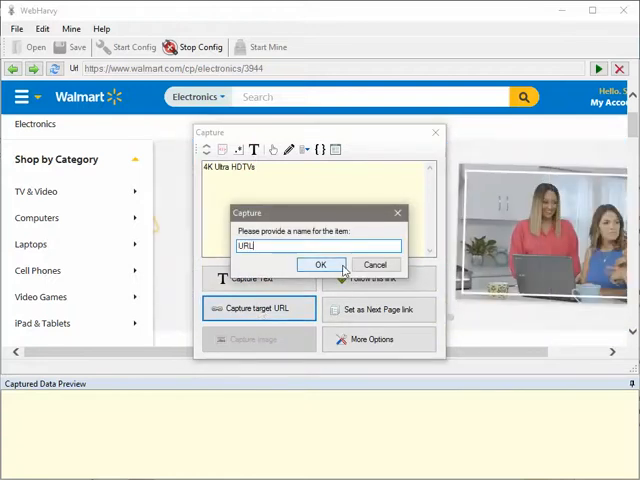
pyautogui.click(320, 264)
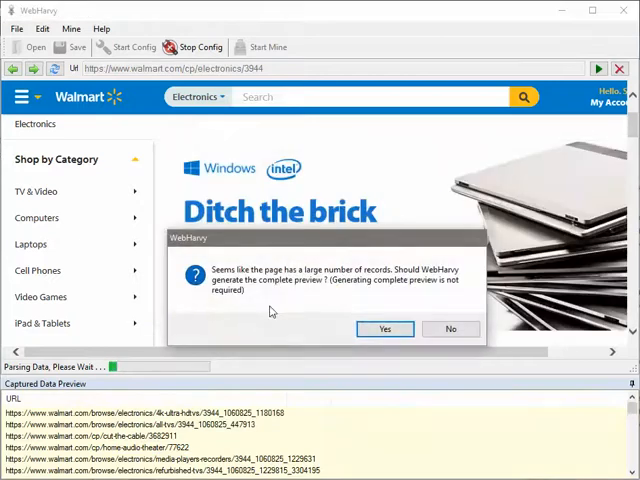
pyautogui.moveTo(276, 280)
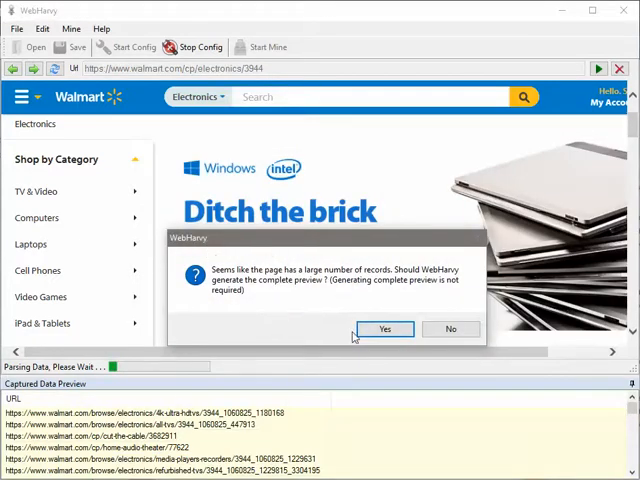
pyautogui.click(384, 328)
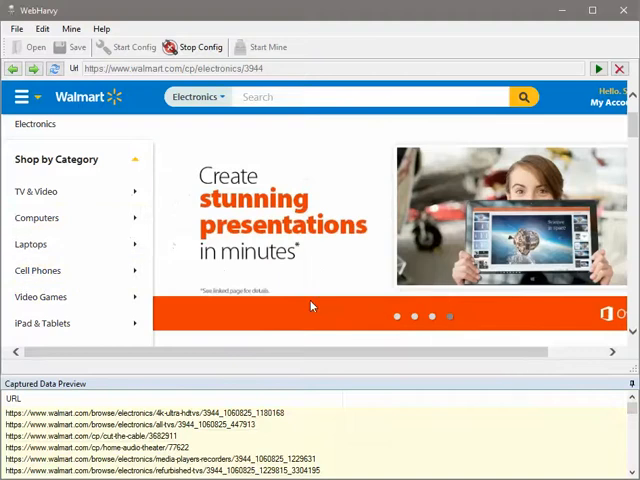
pyautogui.moveTo(400, 284)
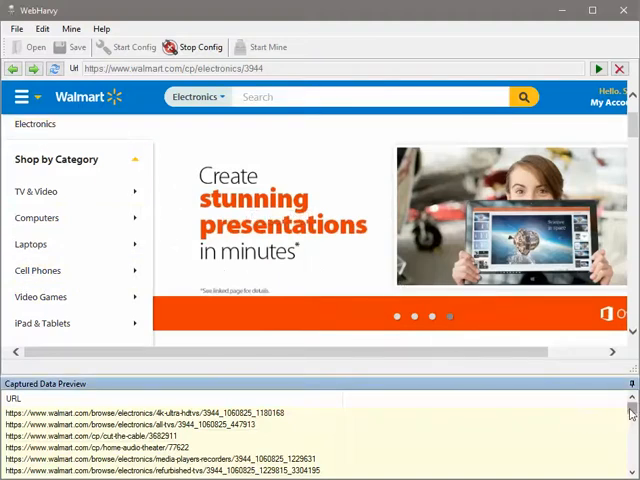
pyautogui.rightClick(340, 424)
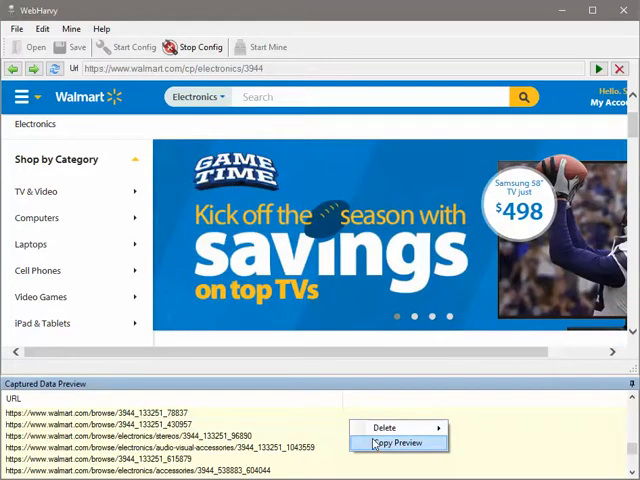
# Step: Copy the captured Electronics URL preview and paste it into a blank Notepad document
pyautogui.click(396, 444)
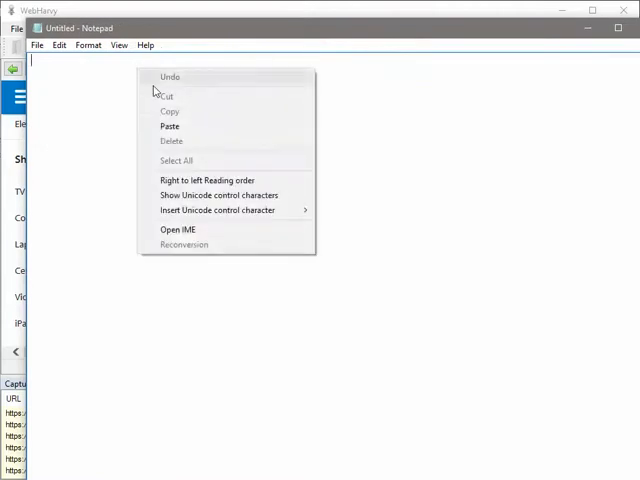
pyautogui.click(168, 126)
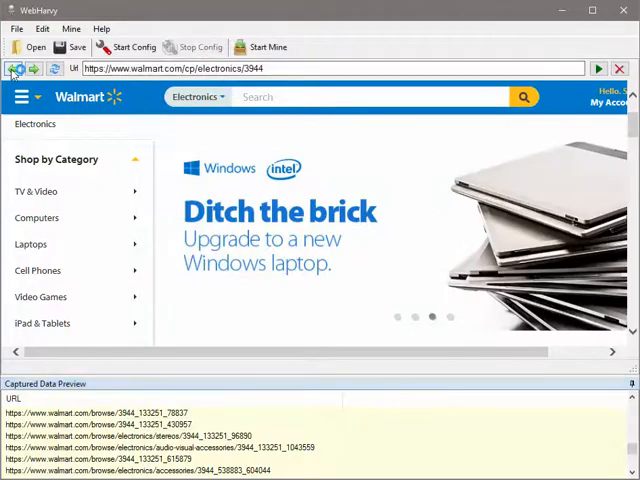
# Step: Return to walmart.com and navigate via the department menu to Home, Furniture & Patio
pyautogui.click(20, 72)
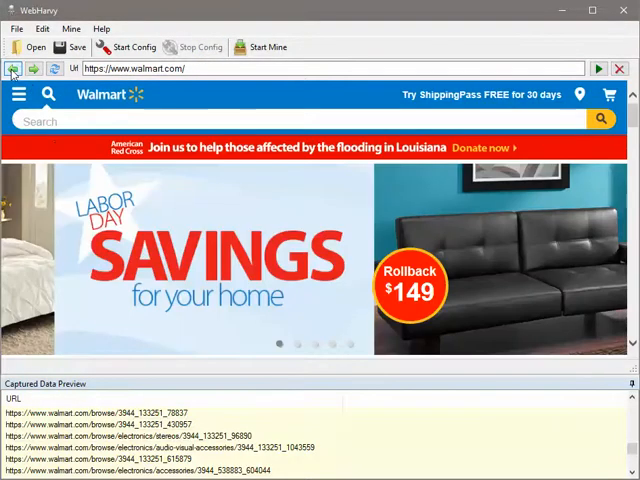
pyautogui.click(14, 72)
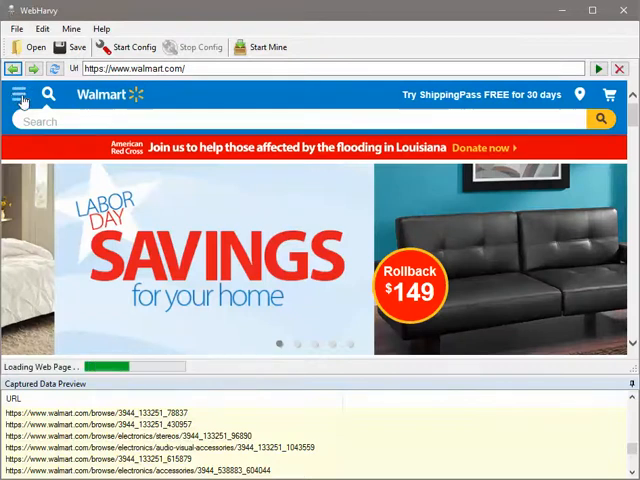
pyautogui.click(22, 96)
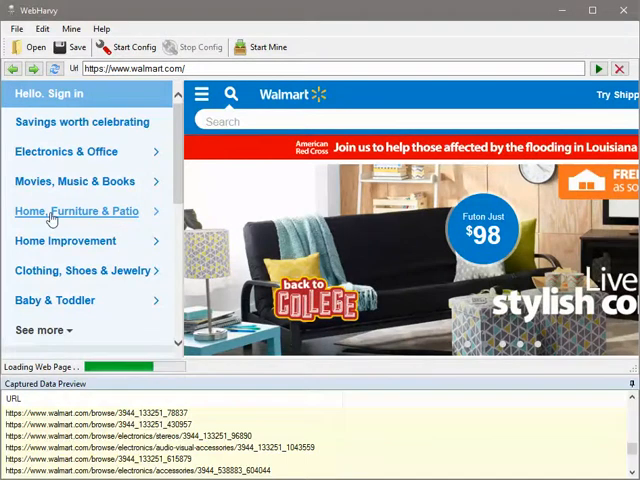
pyautogui.click(76, 212)
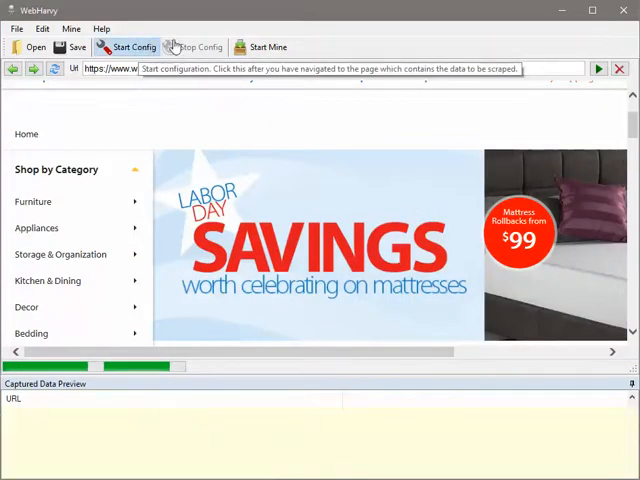
# Step: Start a new configuration, capture the Home subcategory link URLs and copy the preview
pyautogui.click(130, 48)
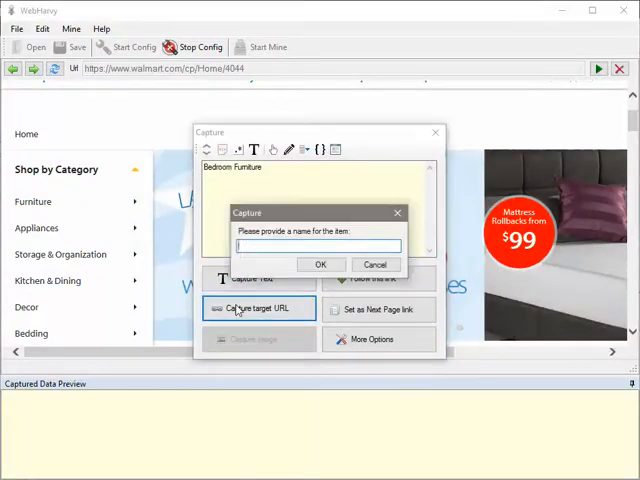
pyautogui.click(320, 264)
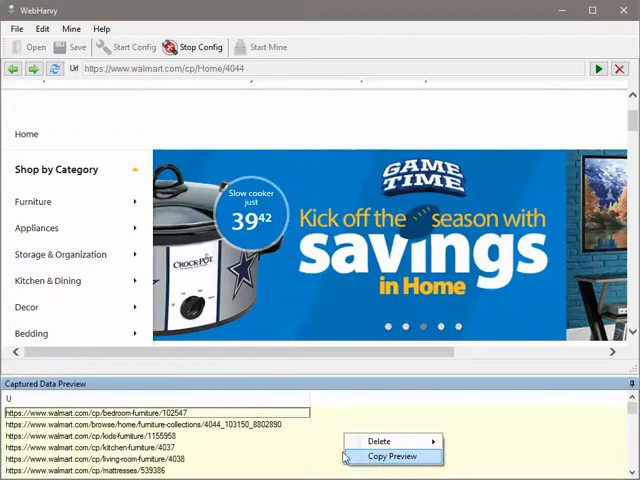
pyautogui.click(388, 456)
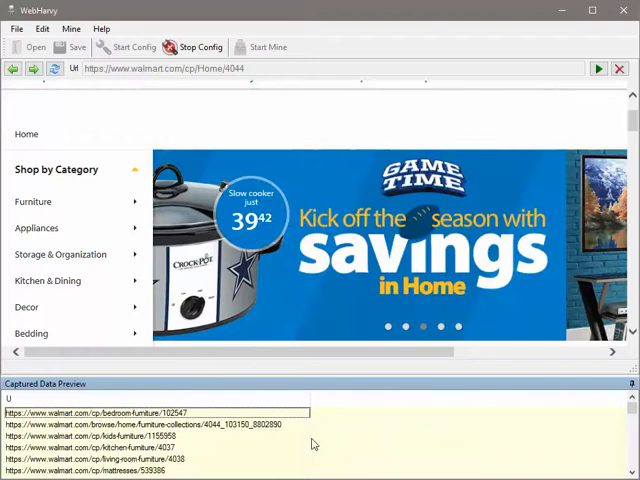